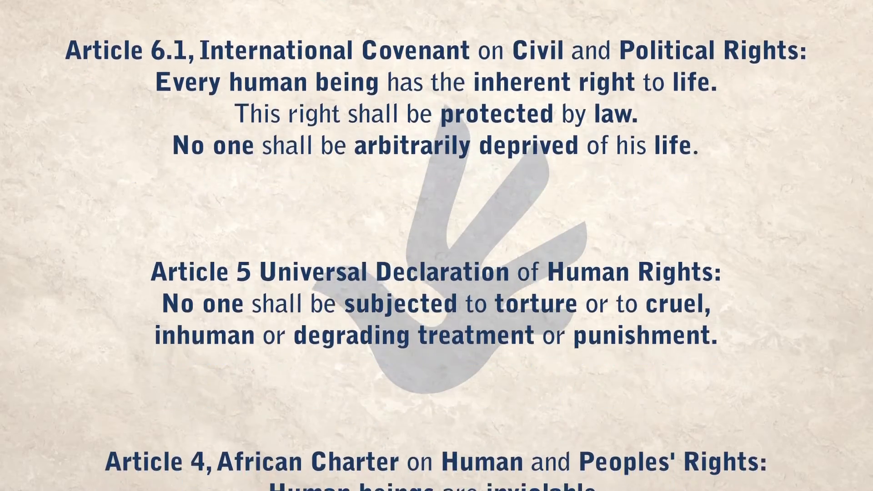
{"action": "scroll", "scroll_direction": "down", "scroll_amount": 3}
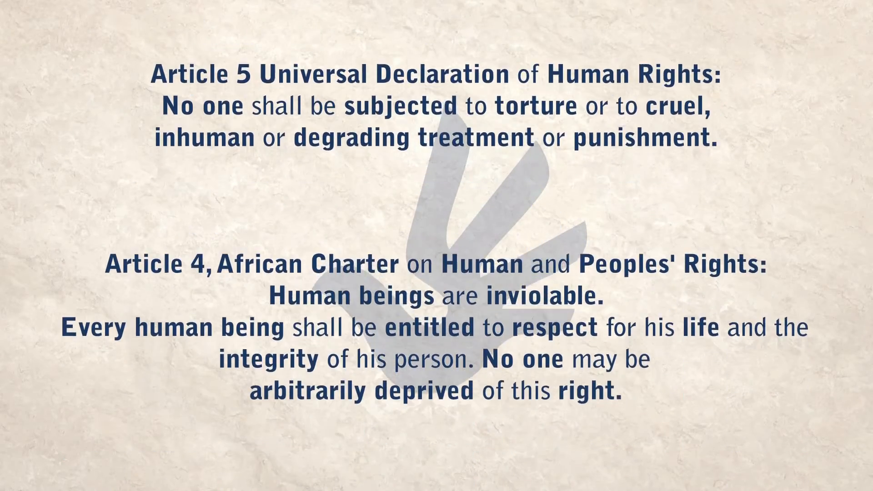